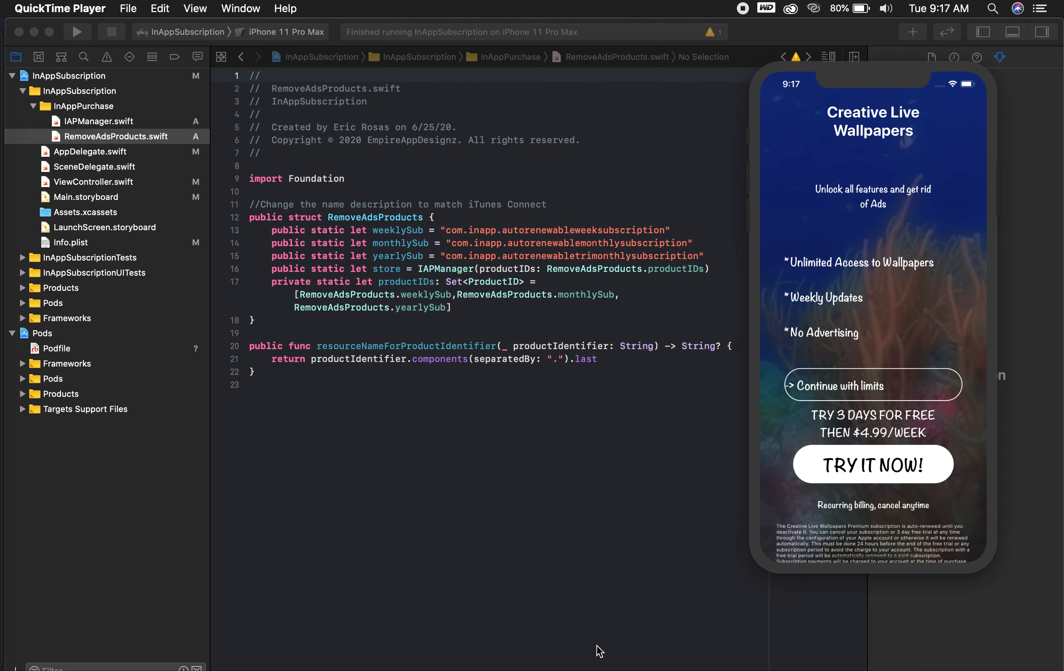
pyautogui.moveTo(113, 188)
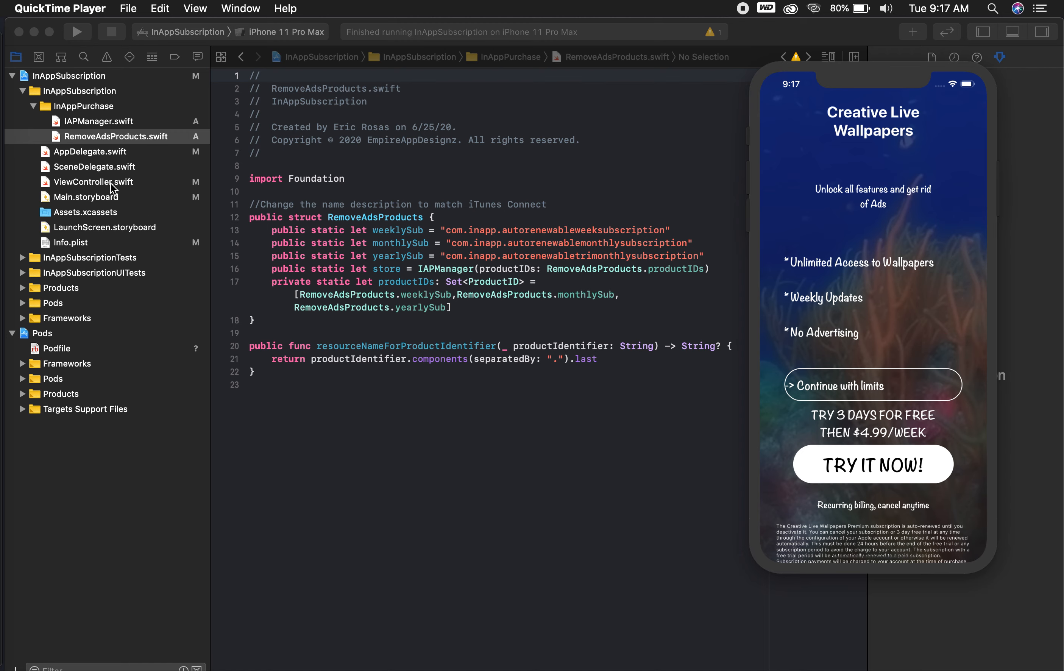
# Show the Podfile listing the Google-Mobile-Ads-SDK pod for the InAppSubscription target.
pyautogui.click(58, 348)
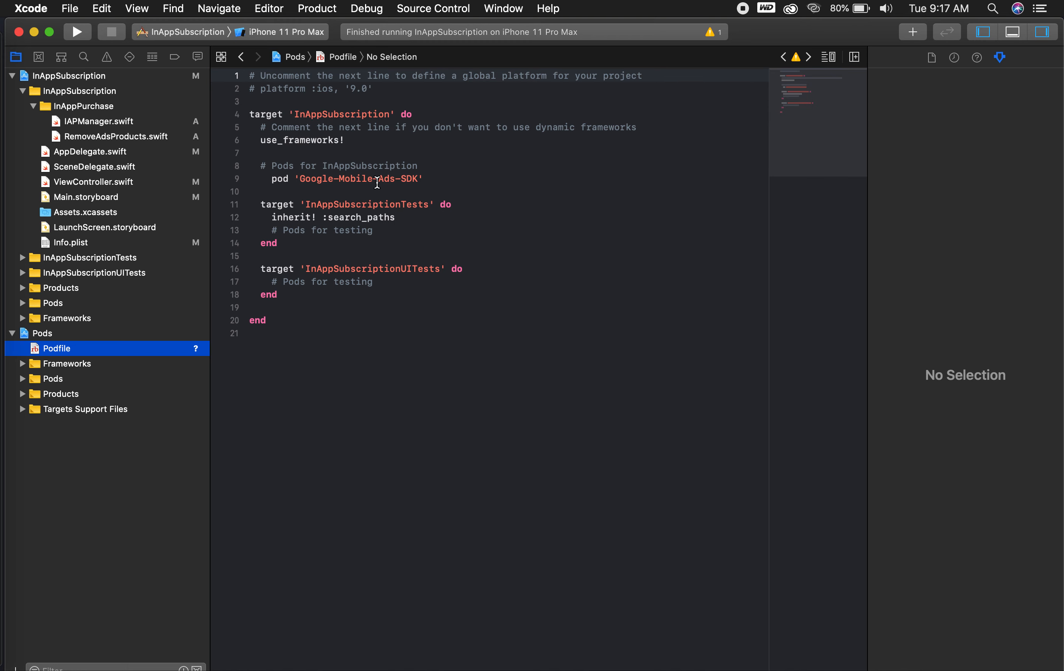
pyautogui.moveTo(89, 172)
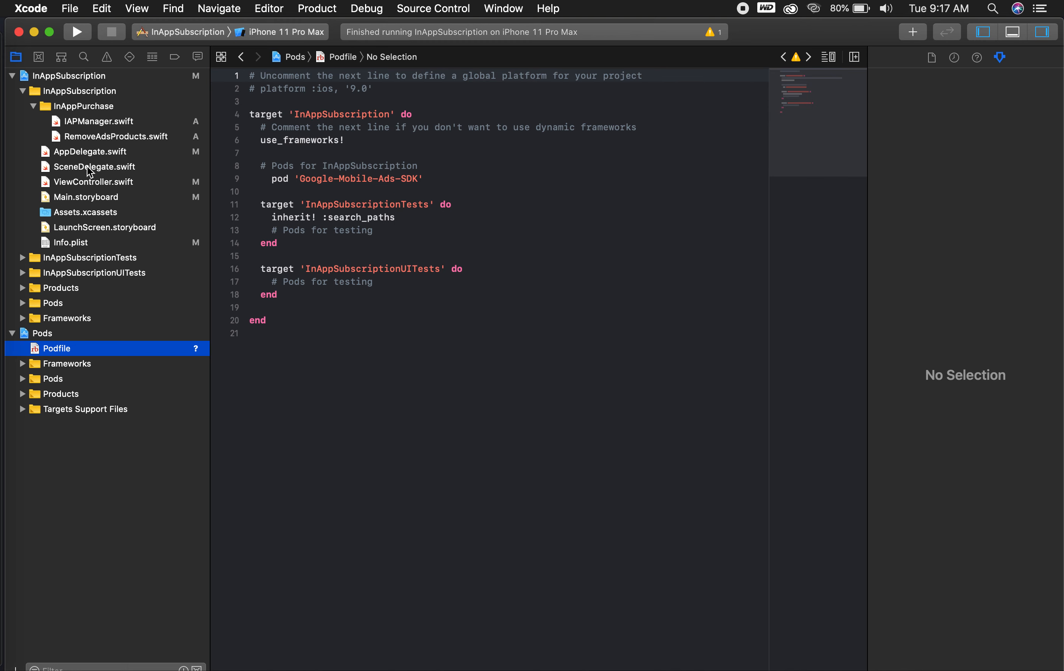
# Show ViewController.swift's prepareBannerAd code and select its AdMob adUnitID string.
pyautogui.click(94, 181)
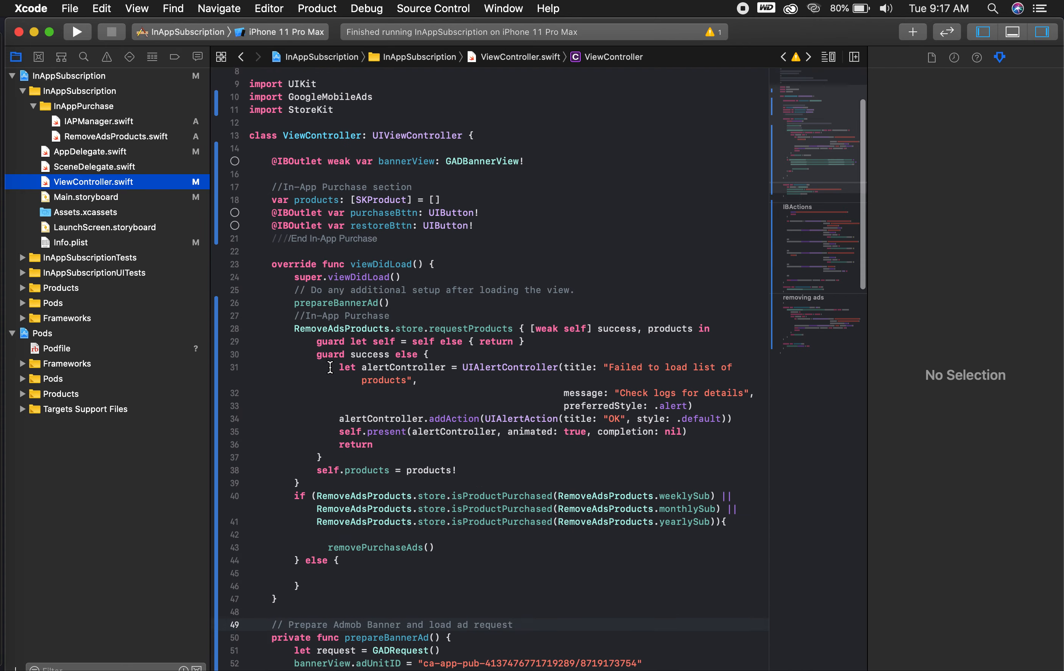
pyautogui.scroll(-3)
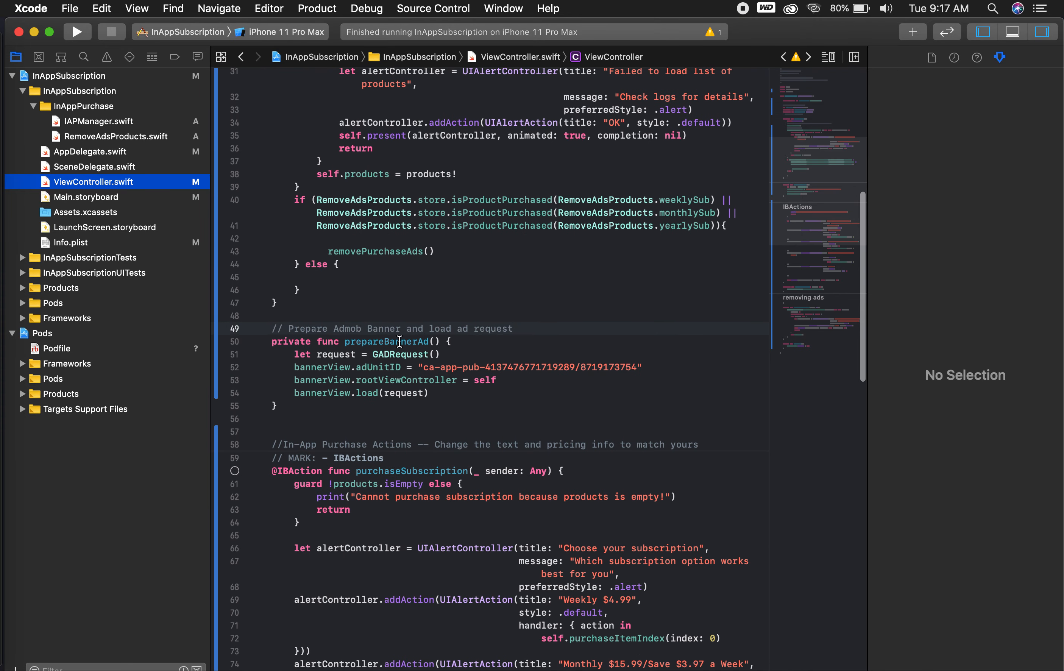
pyautogui.scroll(-3)
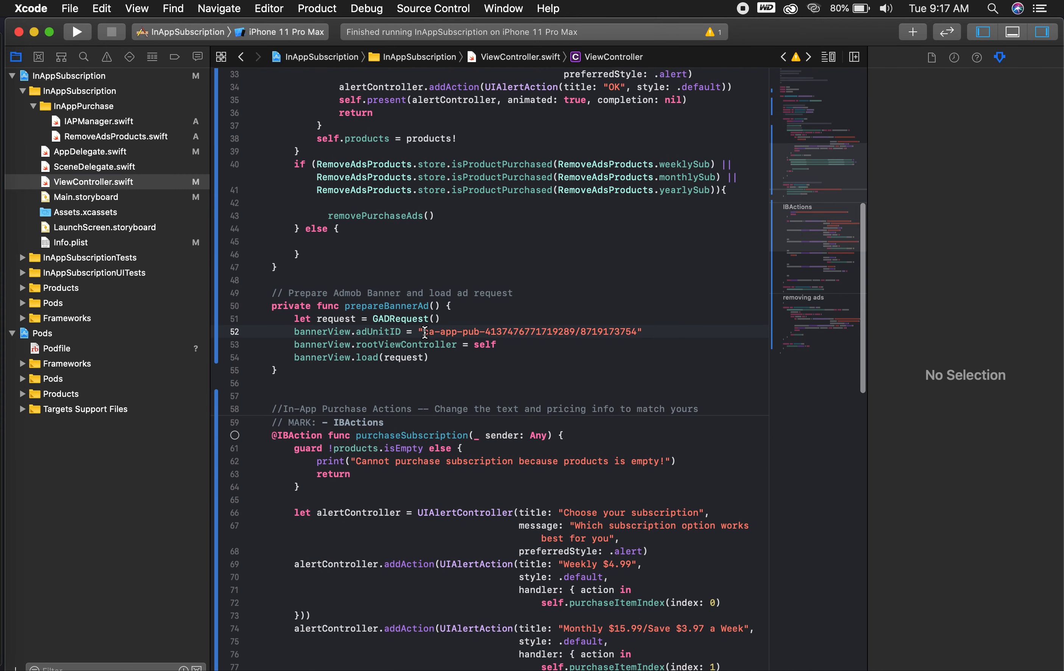
pyautogui.doubleClick(529, 332)
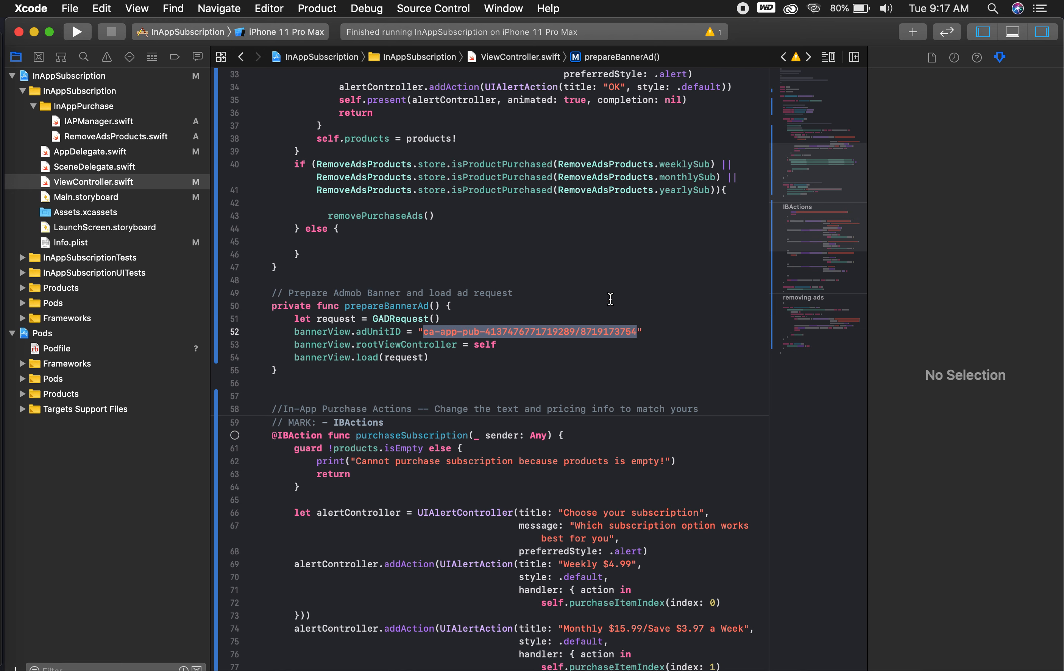
pyautogui.moveTo(547, 339)
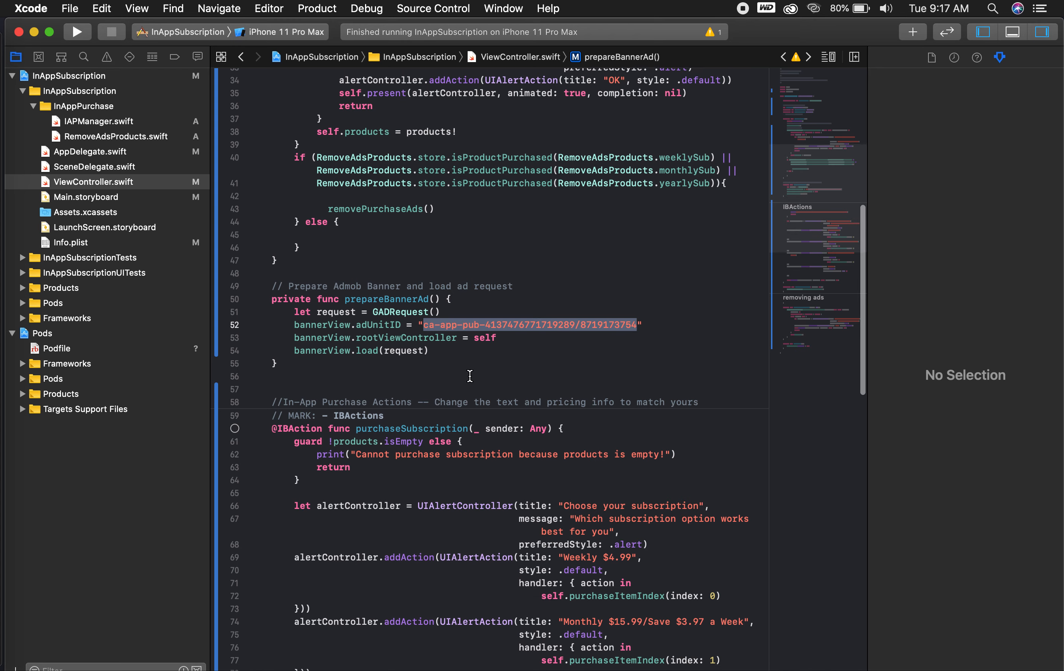
pyautogui.scroll(-3)
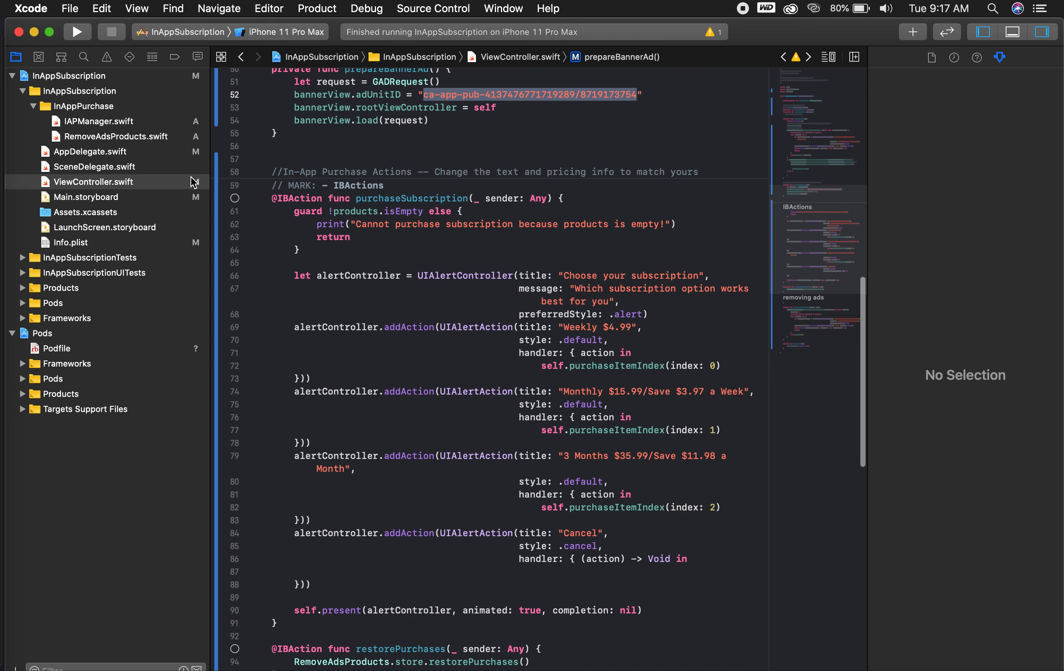
# Show RemoveAdsProducts.swift with the weekly, monthly and yearly product ID strings.
pyautogui.click(116, 135)
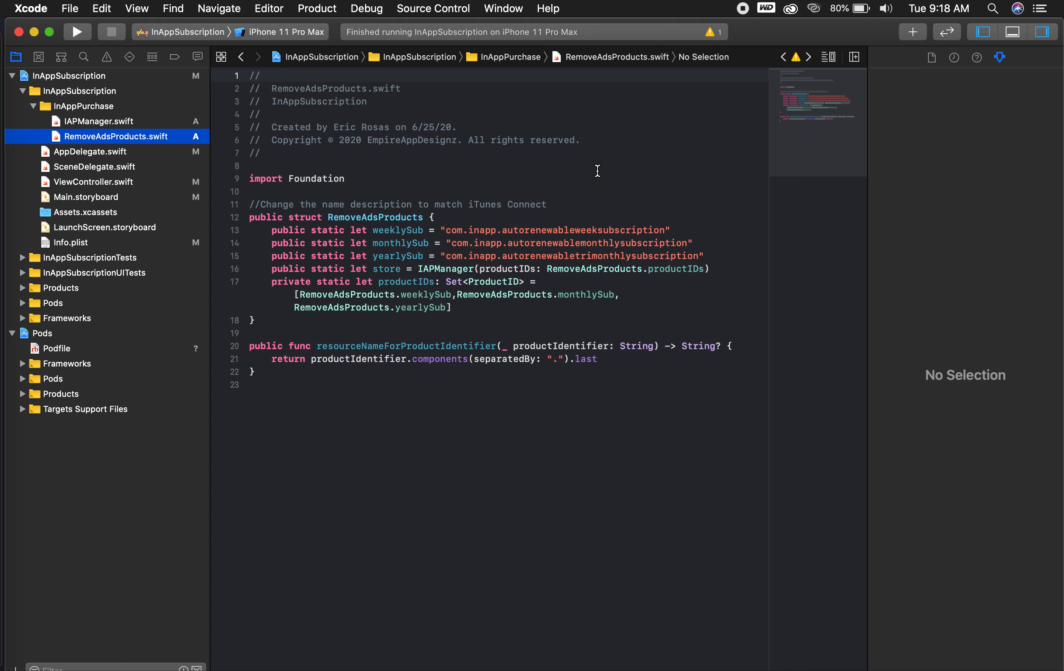
pyautogui.moveTo(494, 229)
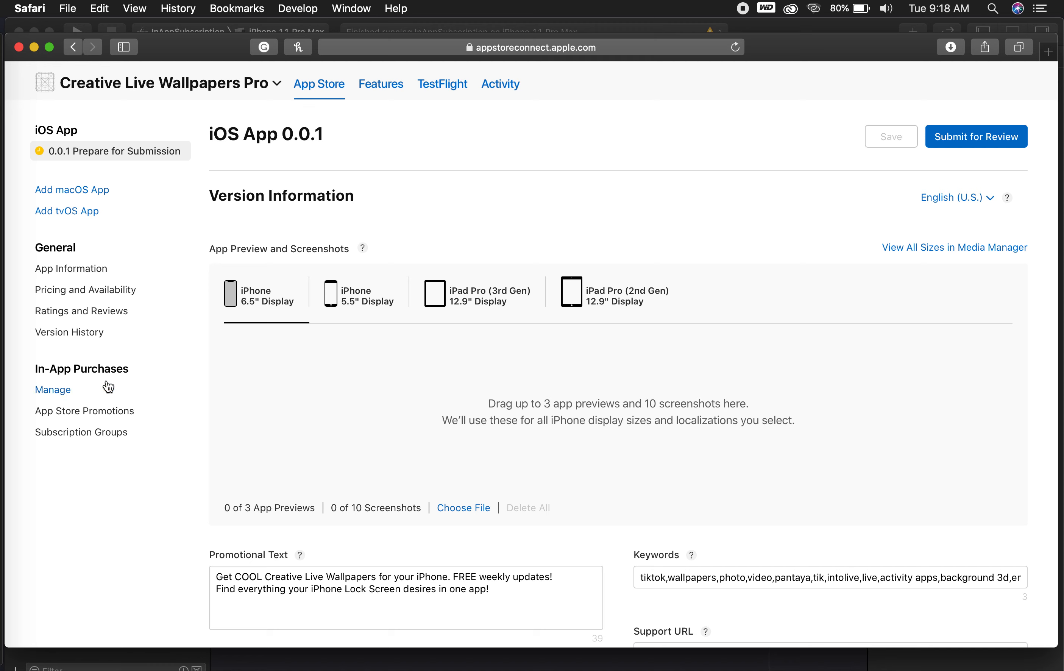
pyautogui.moveTo(80, 374)
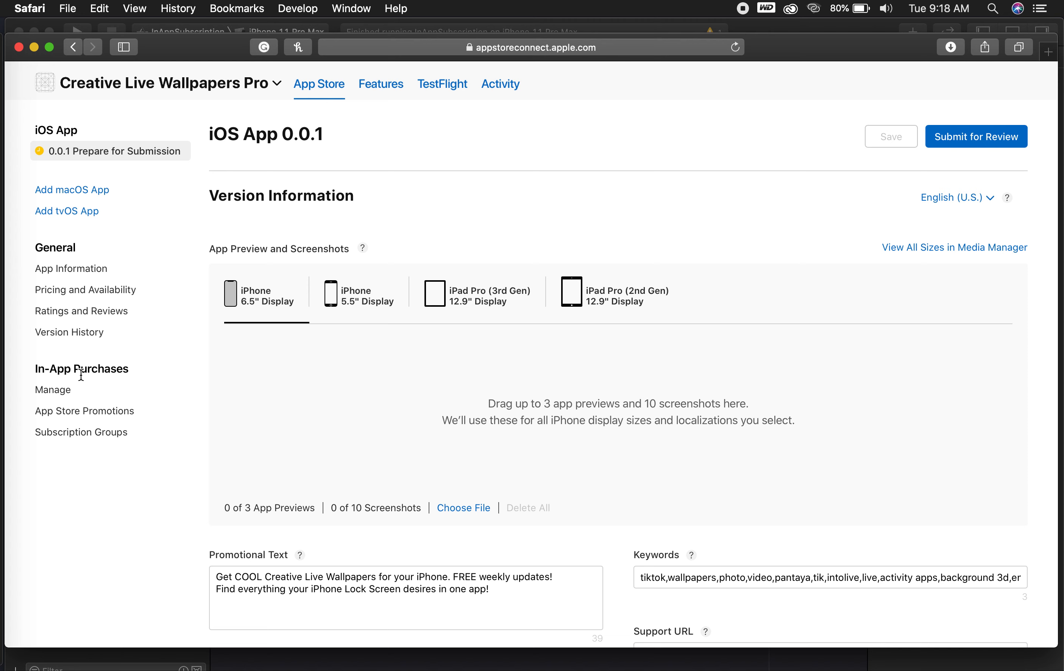
pyautogui.moveTo(264, 411)
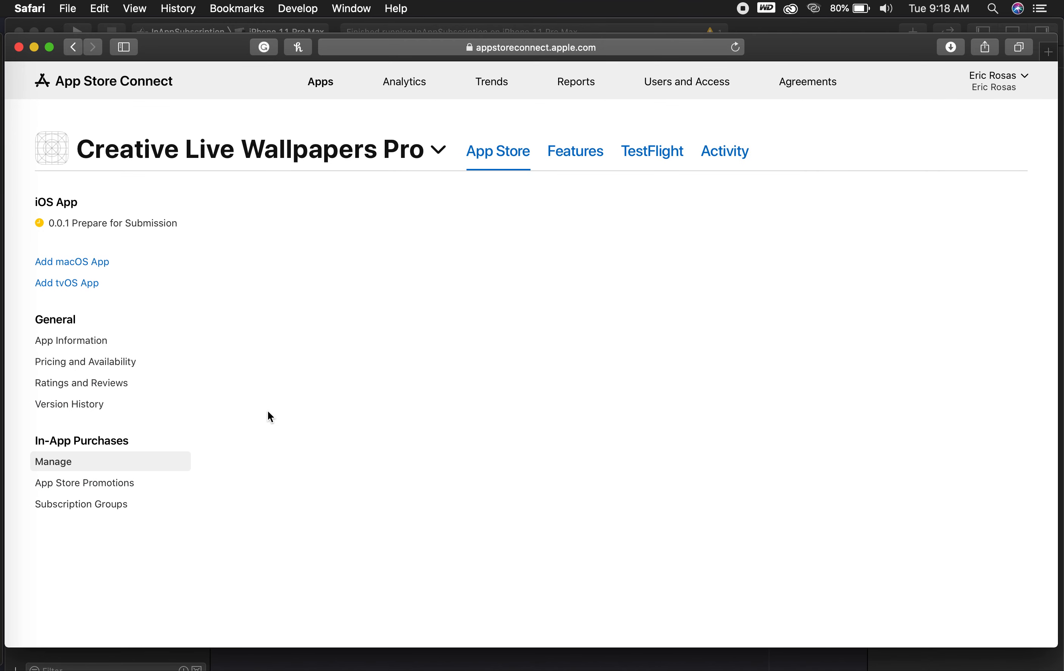
# Show the In-App Purchases list for Creative Live Wallpapers Pro in App Store Connect.
pyautogui.click(52, 461)
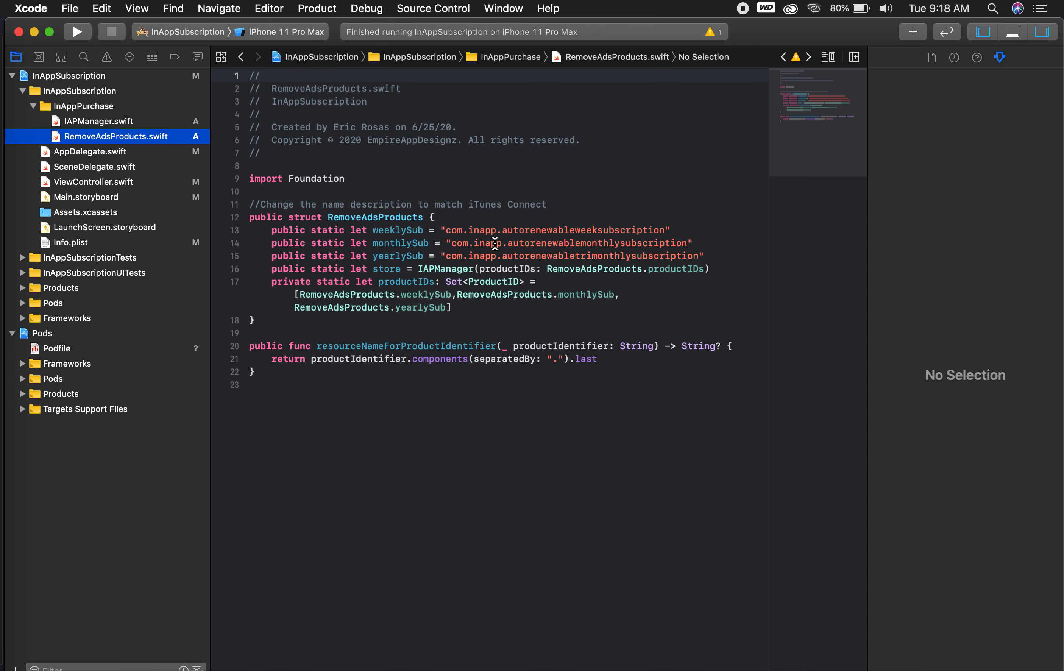
pyautogui.moveTo(496, 283)
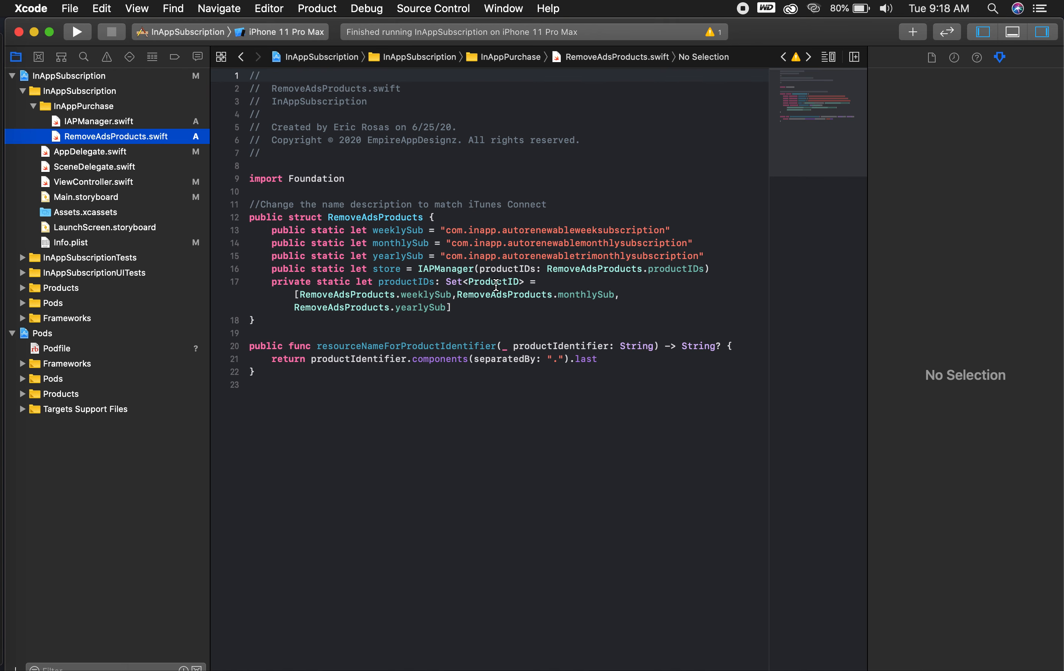
# Show ViewController.swift's purchaseSubscription alert with weekly, monthly and three-month prices.
pyautogui.click(94, 182)
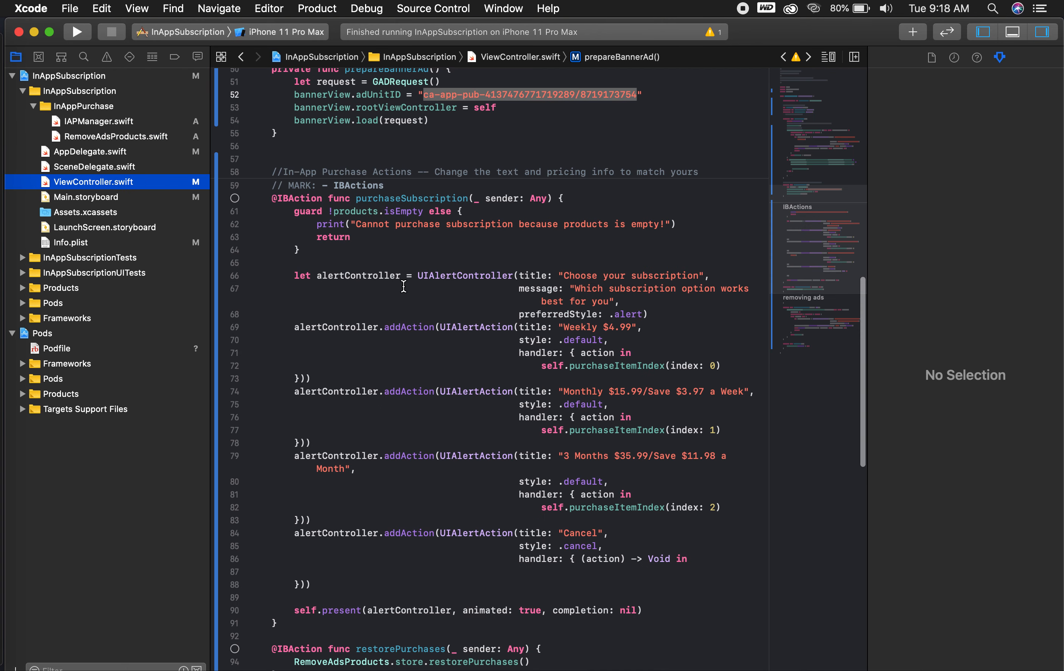
pyautogui.scroll(-3)
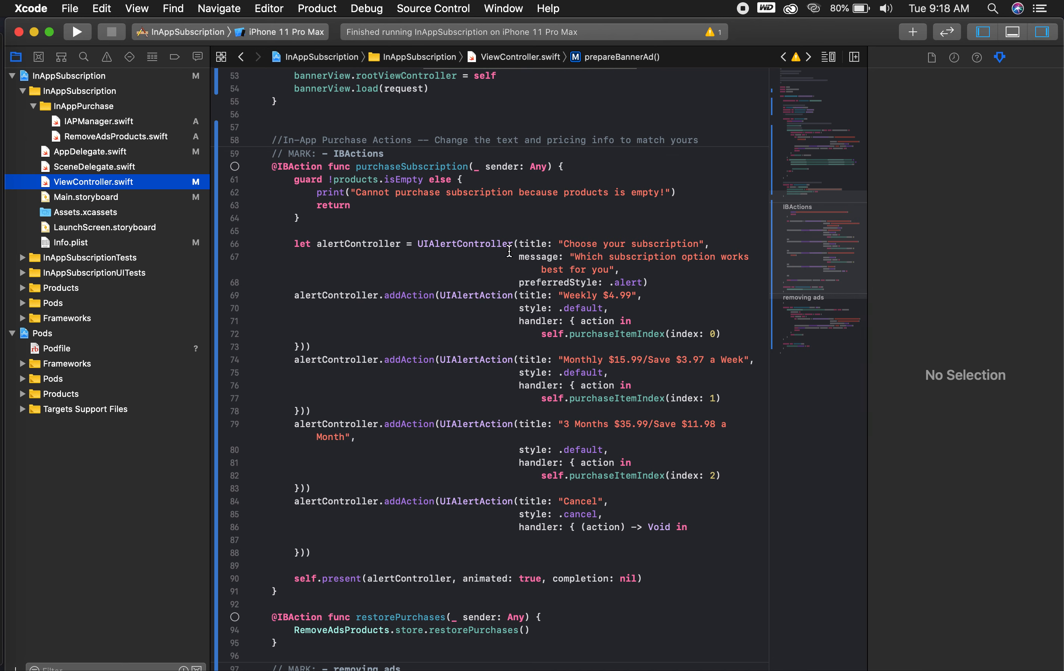
pyautogui.moveTo(571, 262)
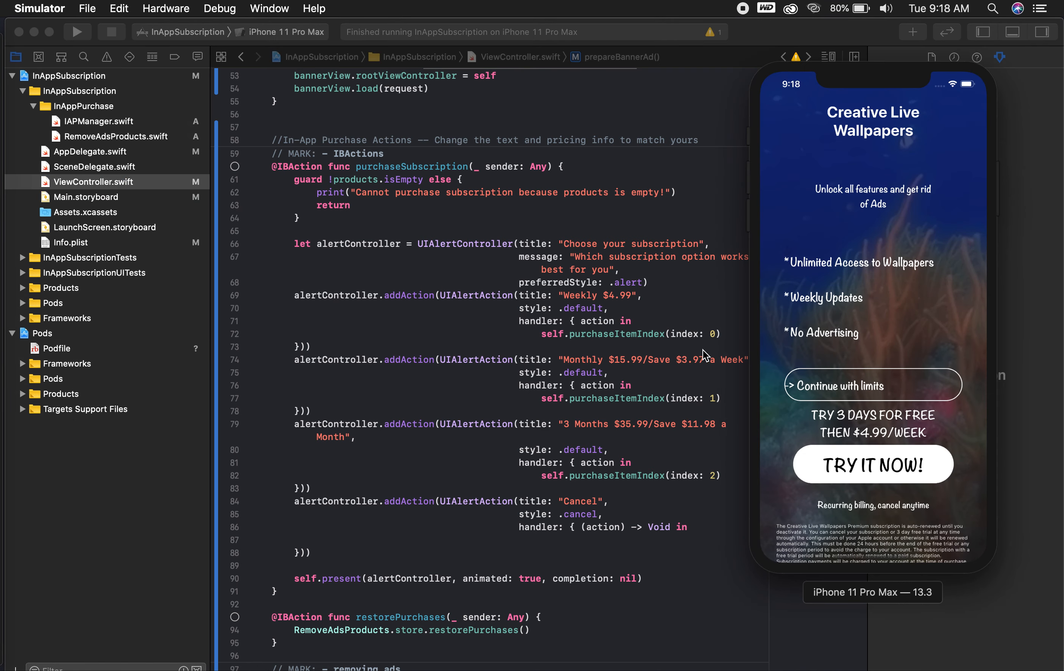
pyautogui.moveTo(821, 298)
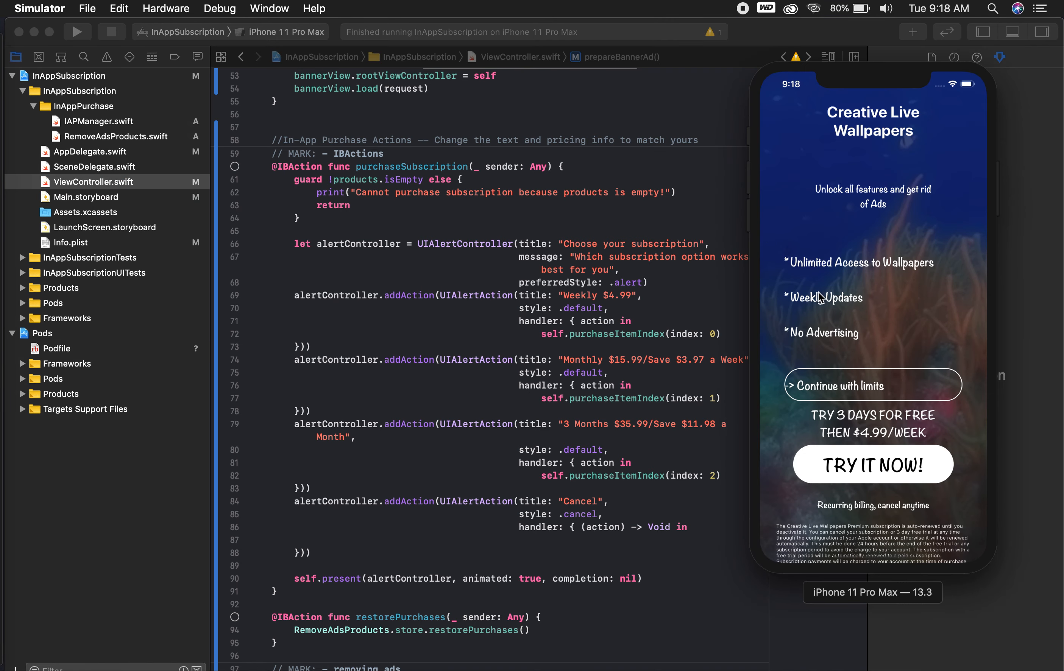
pyautogui.moveTo(871, 274)
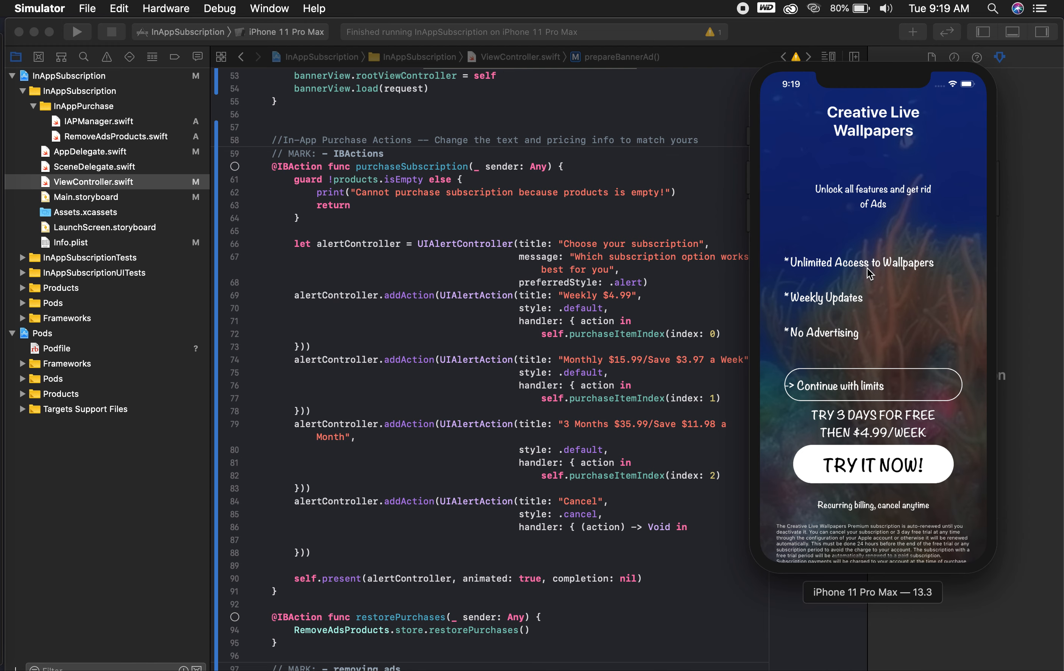
pyautogui.moveTo(894, 372)
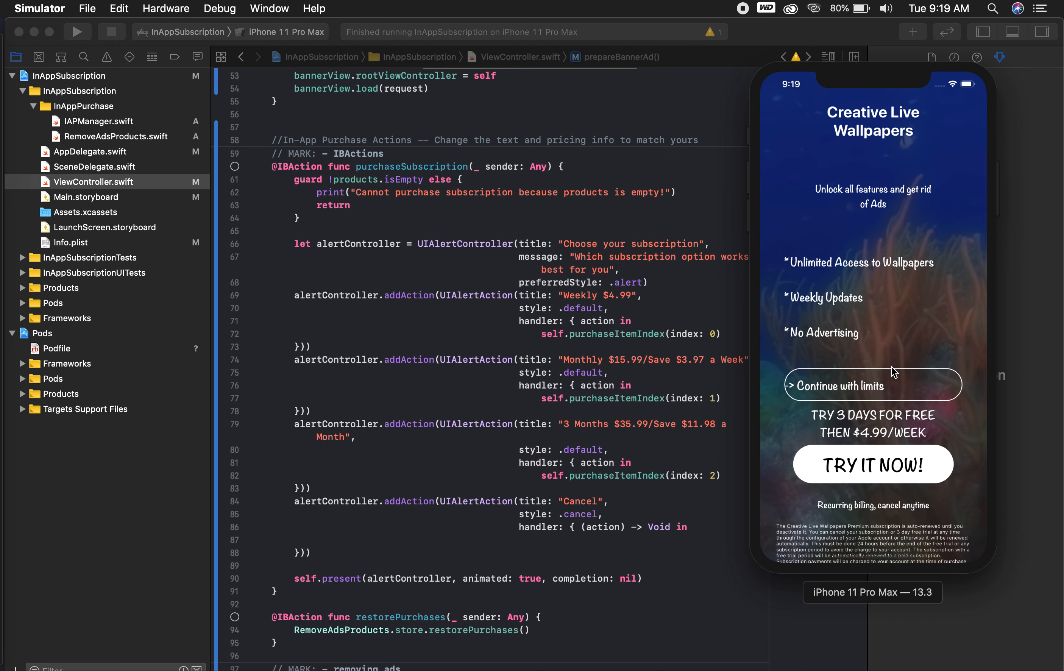
pyautogui.moveTo(845, 464)
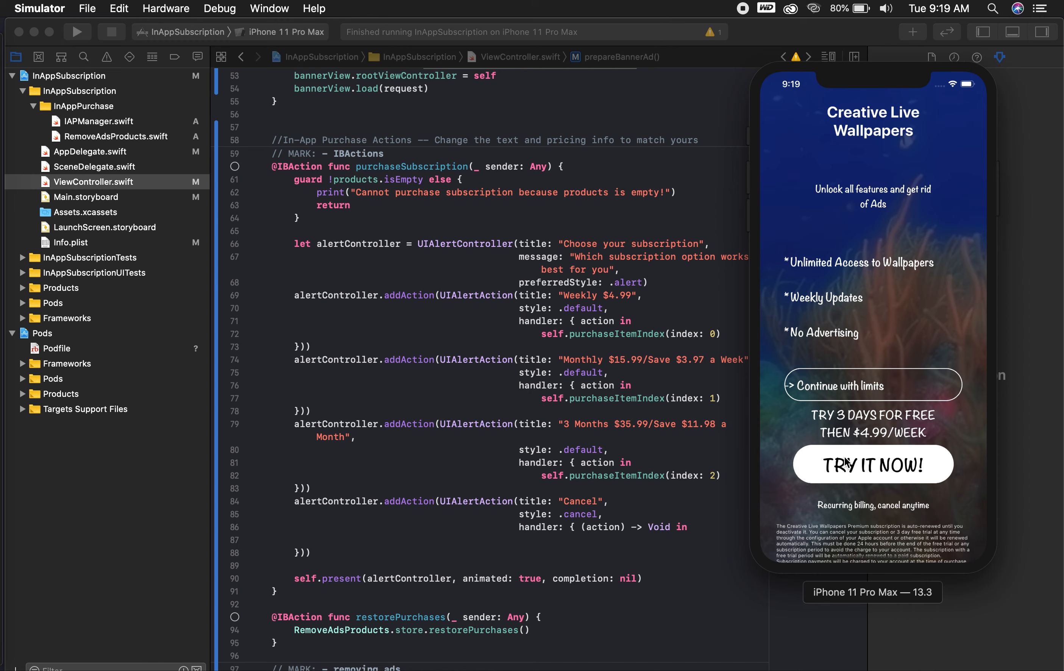
# Trigger the Choose your subscription alert via TRY IT NOW! and compare its plans with the code.
pyautogui.click(873, 464)
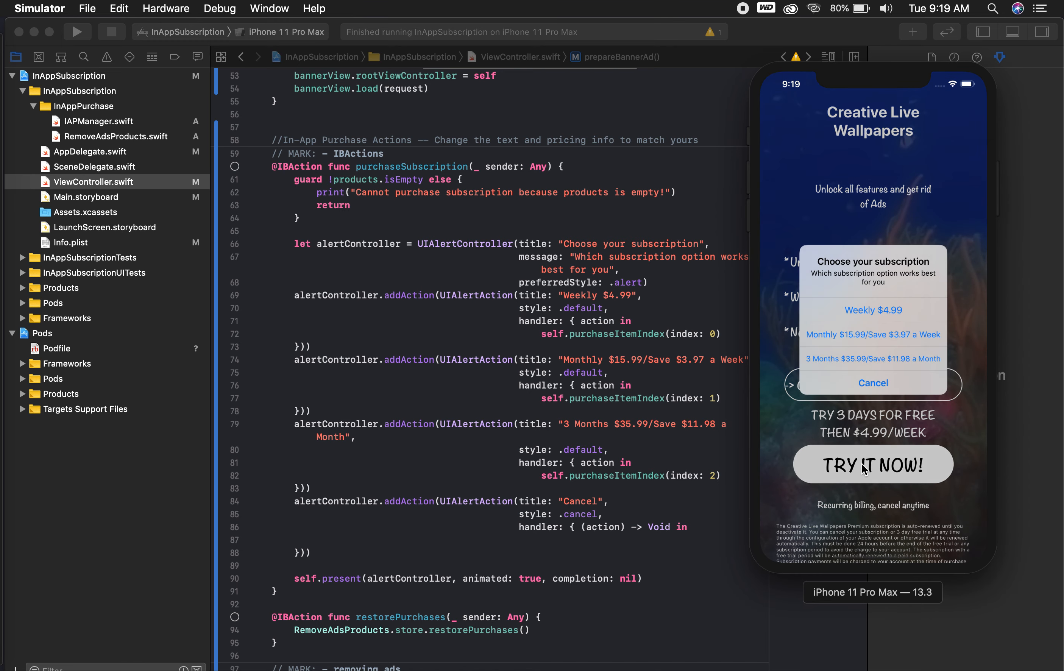
pyautogui.moveTo(883, 297)
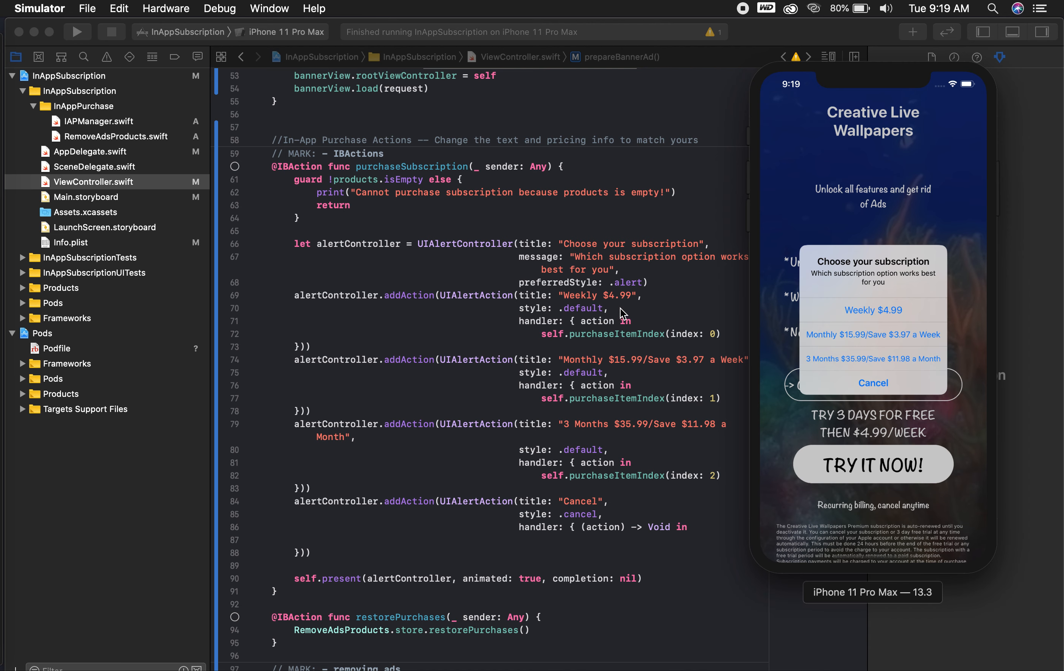
pyautogui.moveTo(674, 304)
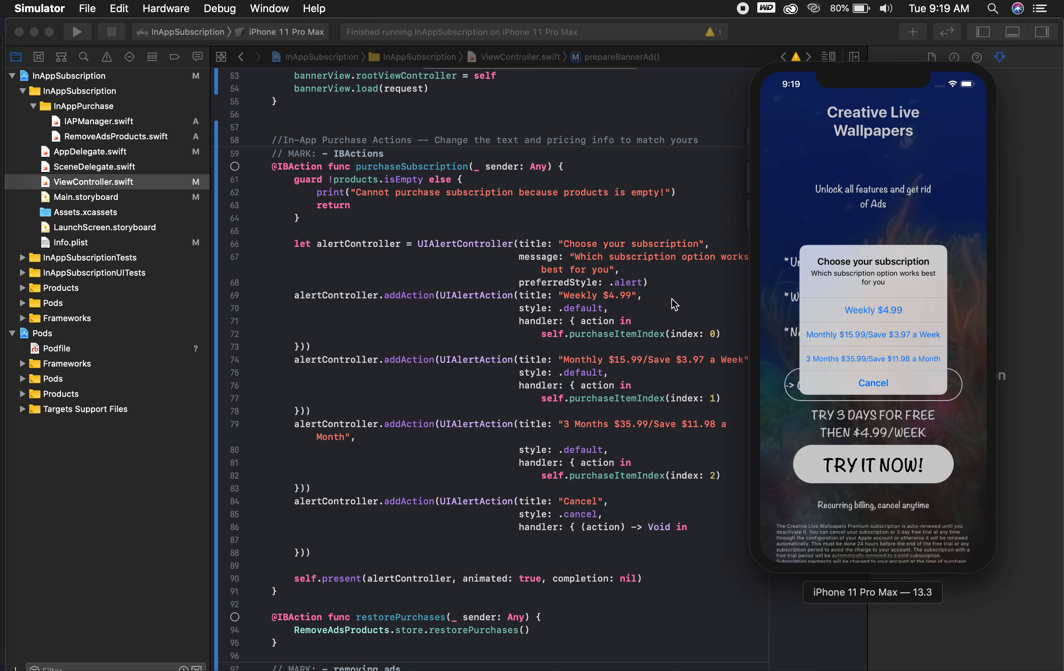
pyautogui.moveTo(897, 347)
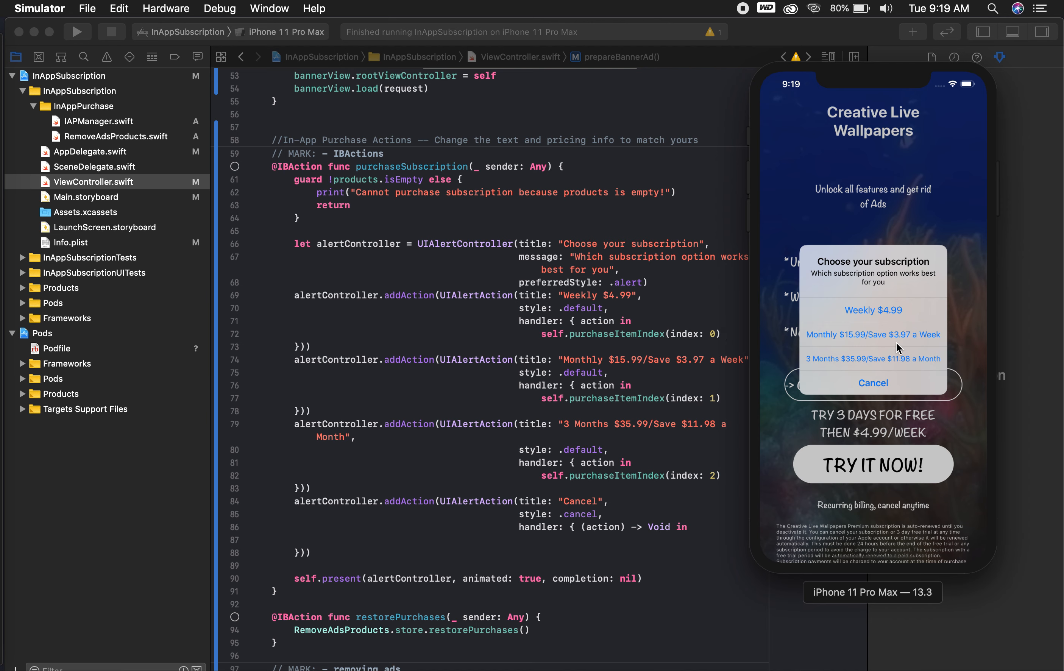
pyautogui.moveTo(569, 453)
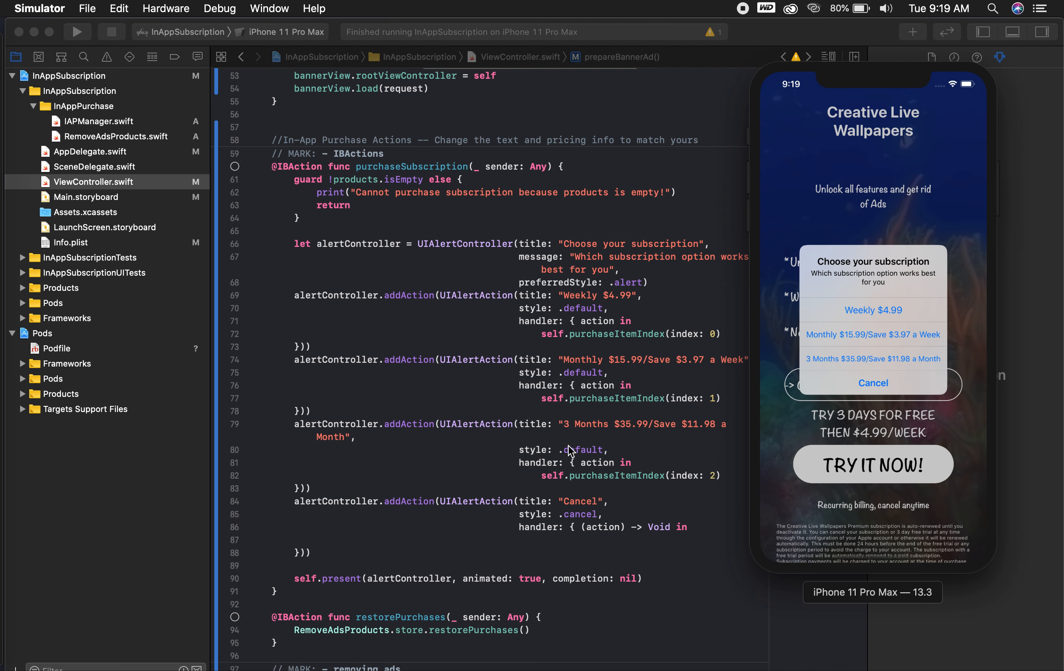
pyautogui.moveTo(585, 401)
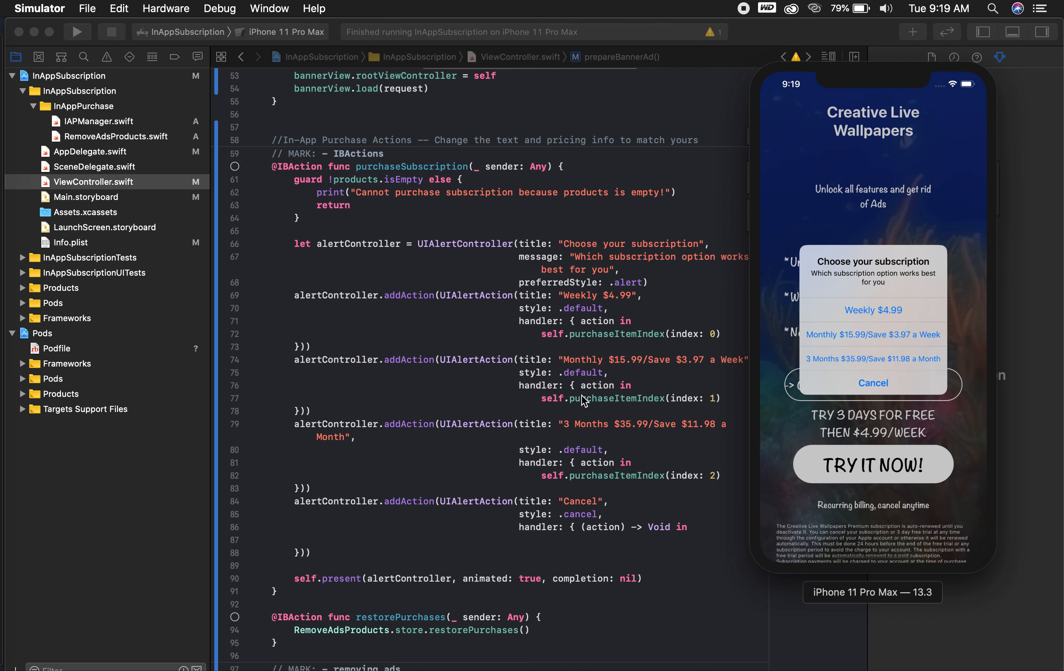
pyautogui.moveTo(598, 332)
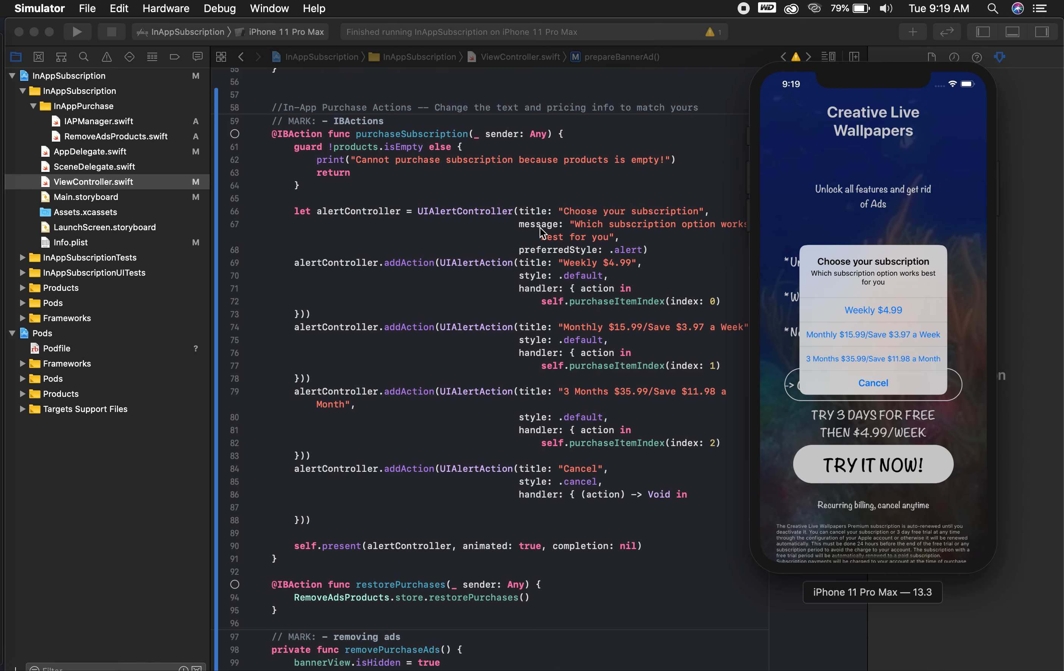
pyautogui.moveTo(890, 367)
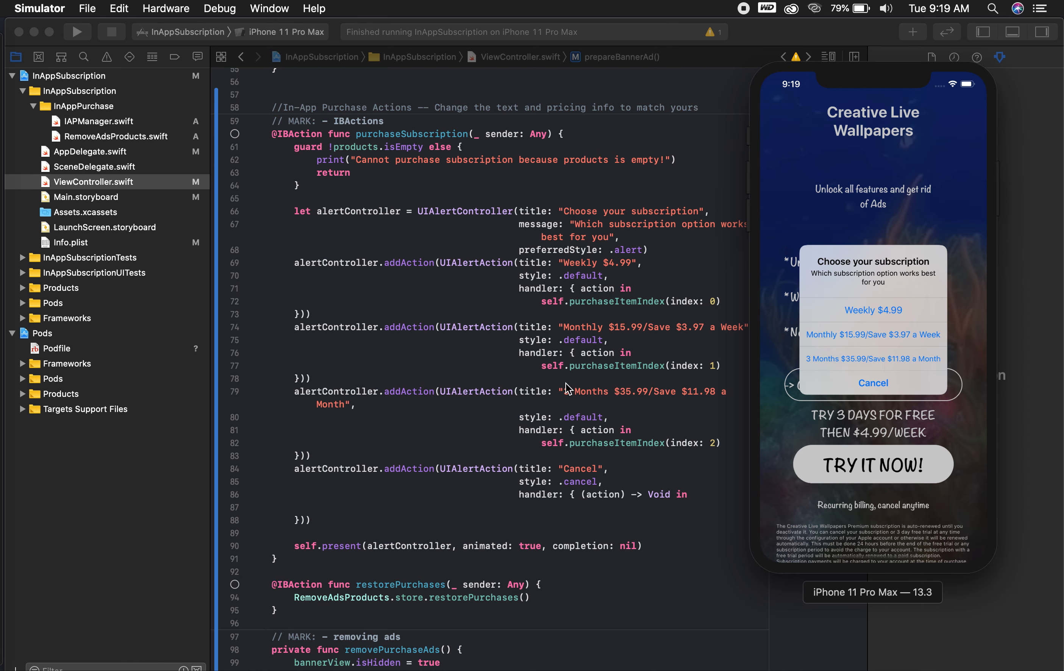
pyautogui.scroll(-3)
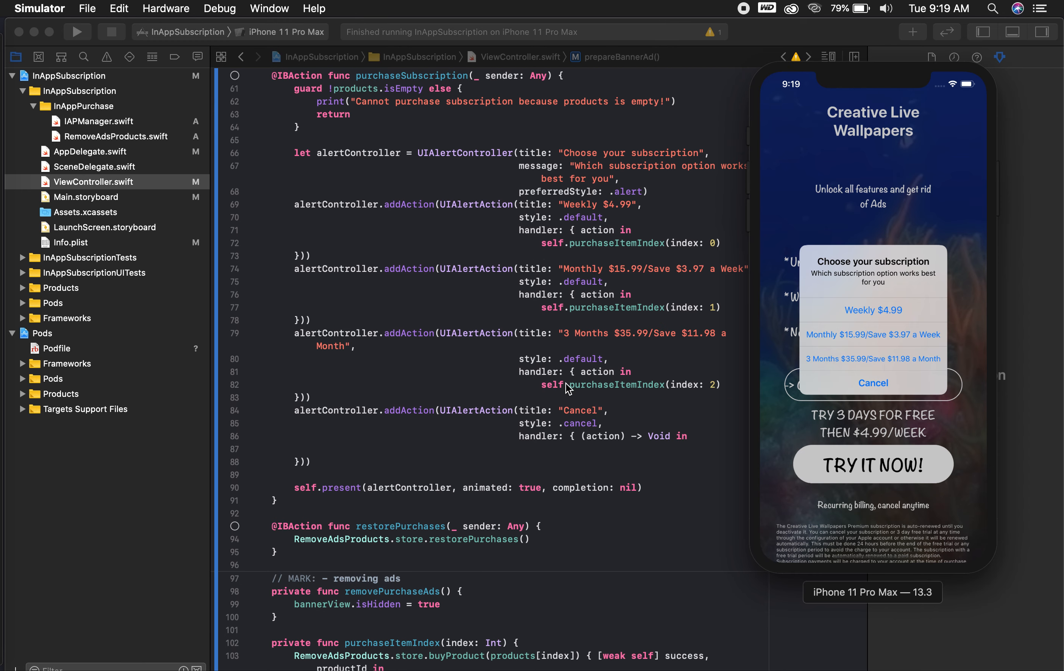
pyautogui.scroll(-3)
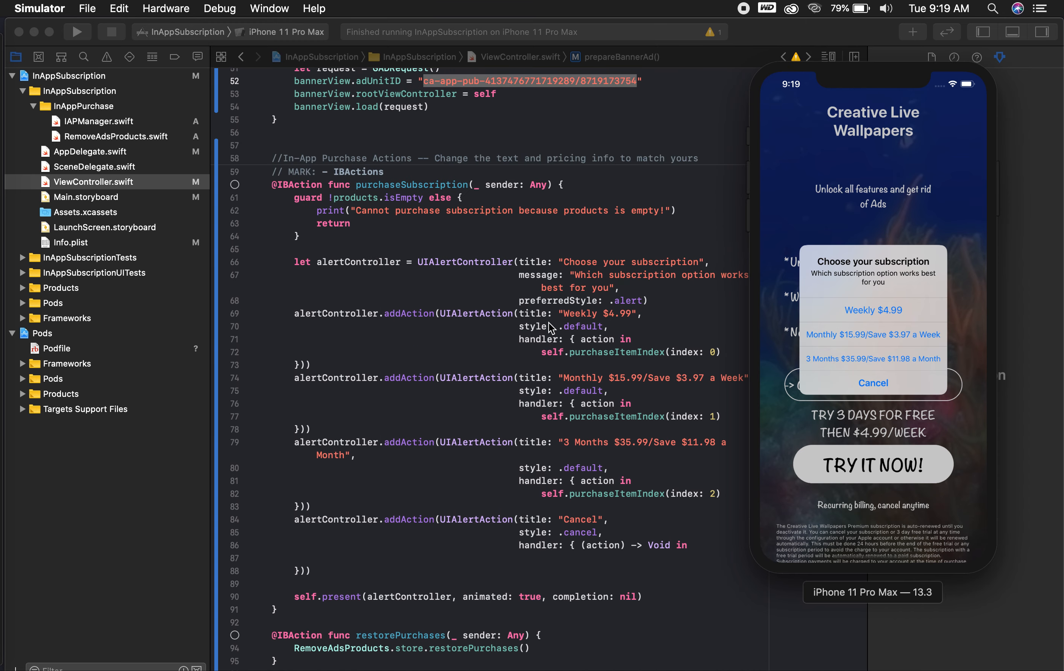
pyautogui.moveTo(886, 352)
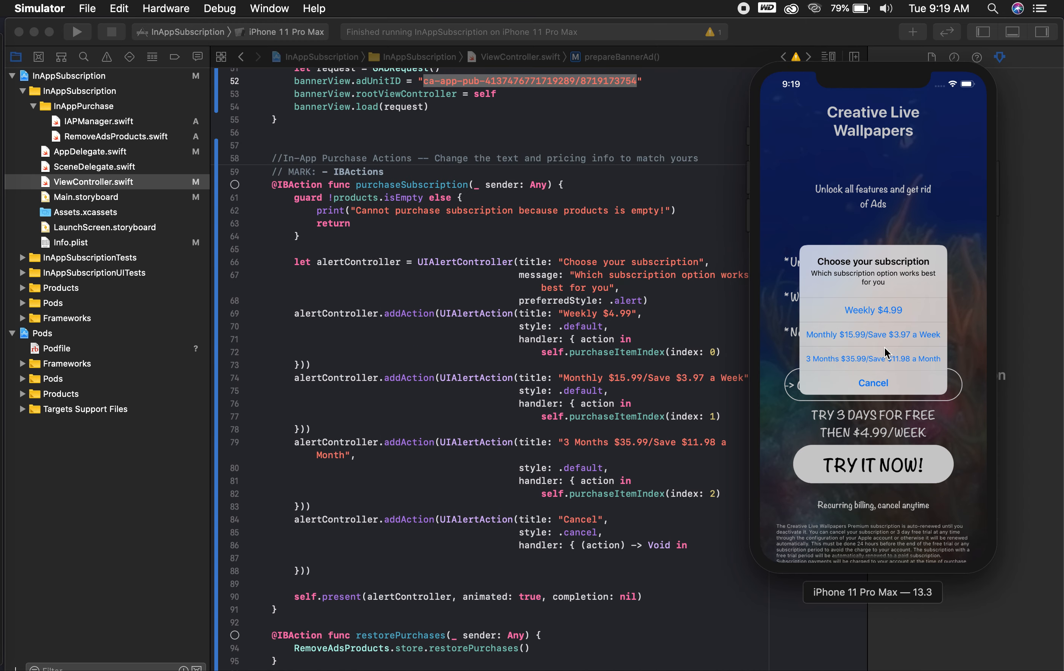
pyautogui.click(113, 136)
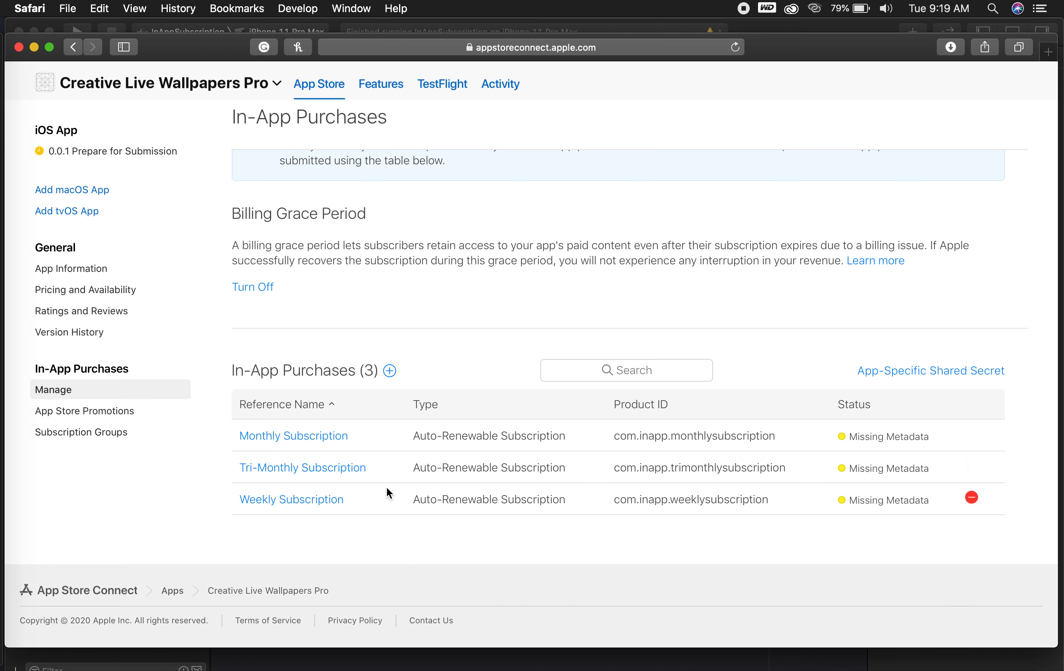
pyautogui.moveTo(281, 243)
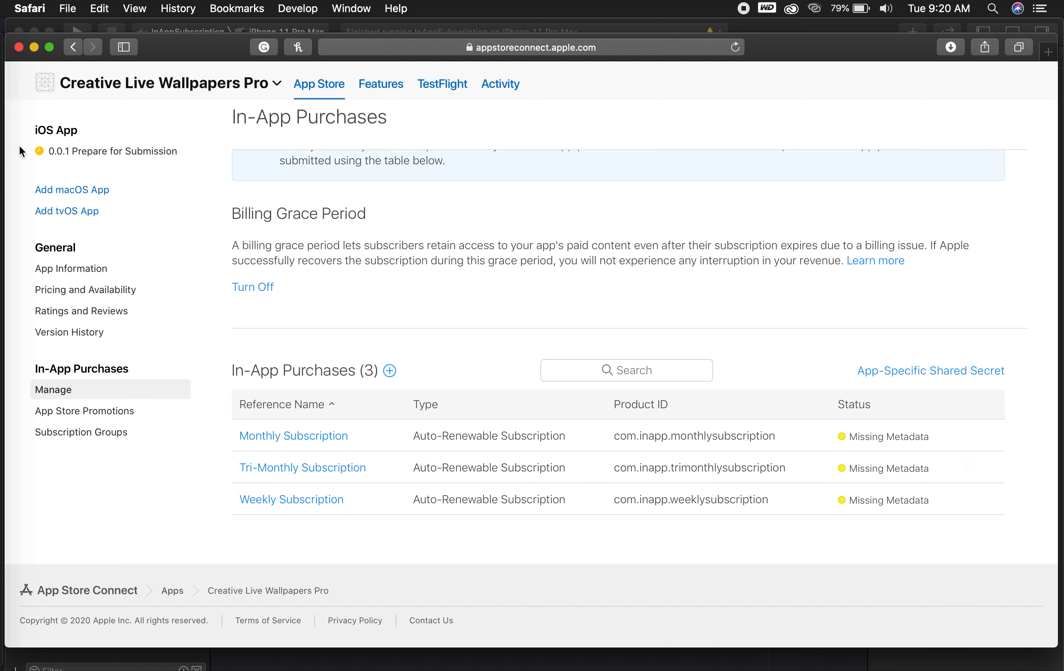
pyautogui.moveTo(21, 151)
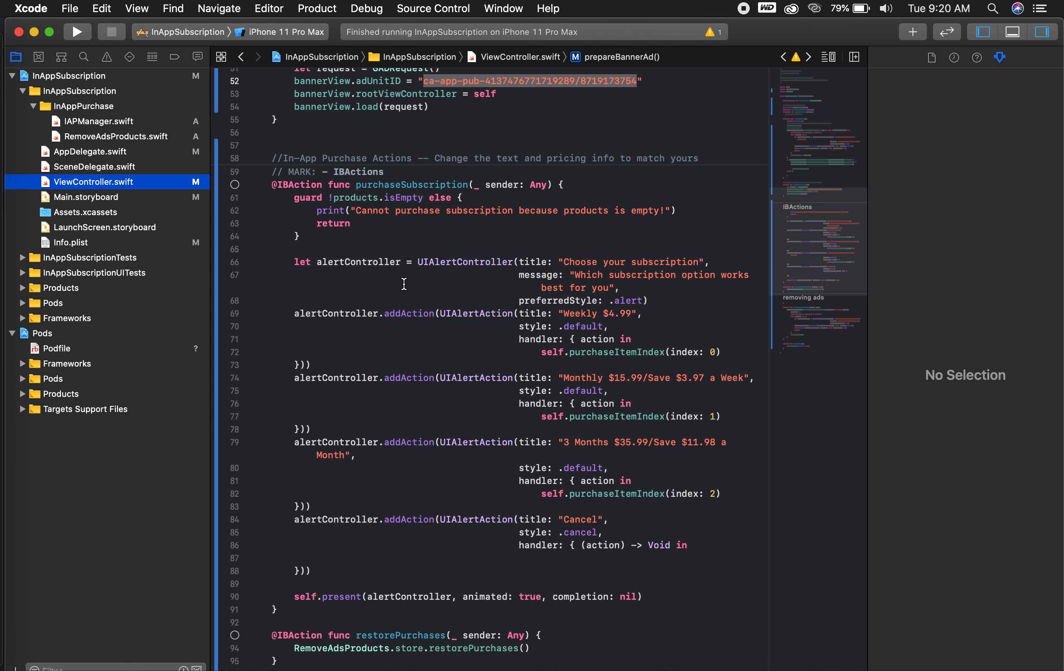
pyautogui.scroll(-3)
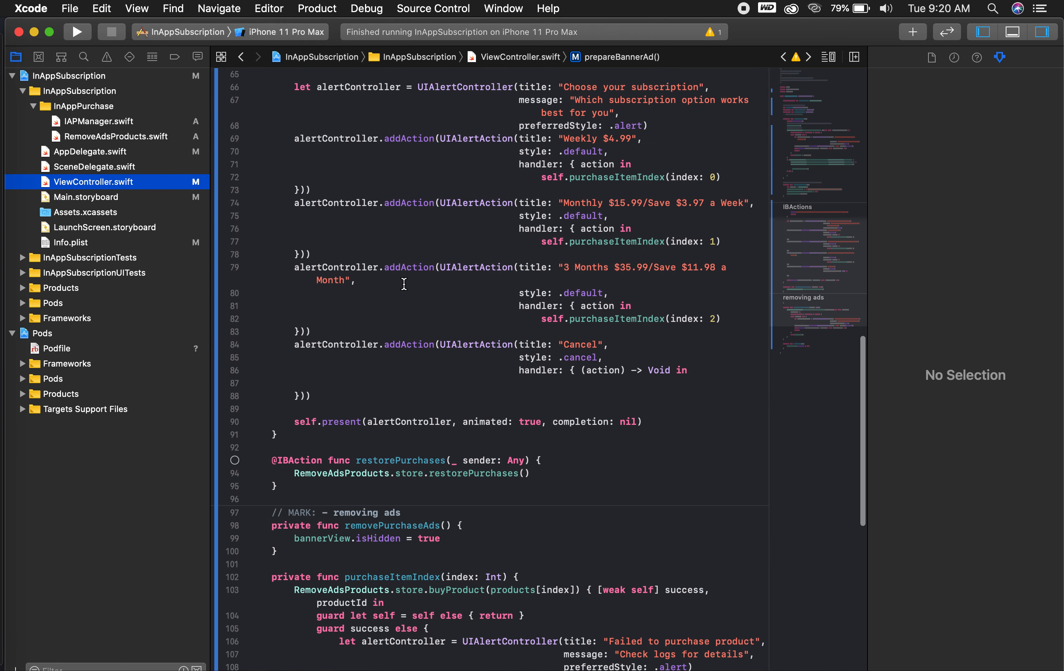
pyautogui.scroll(-3)
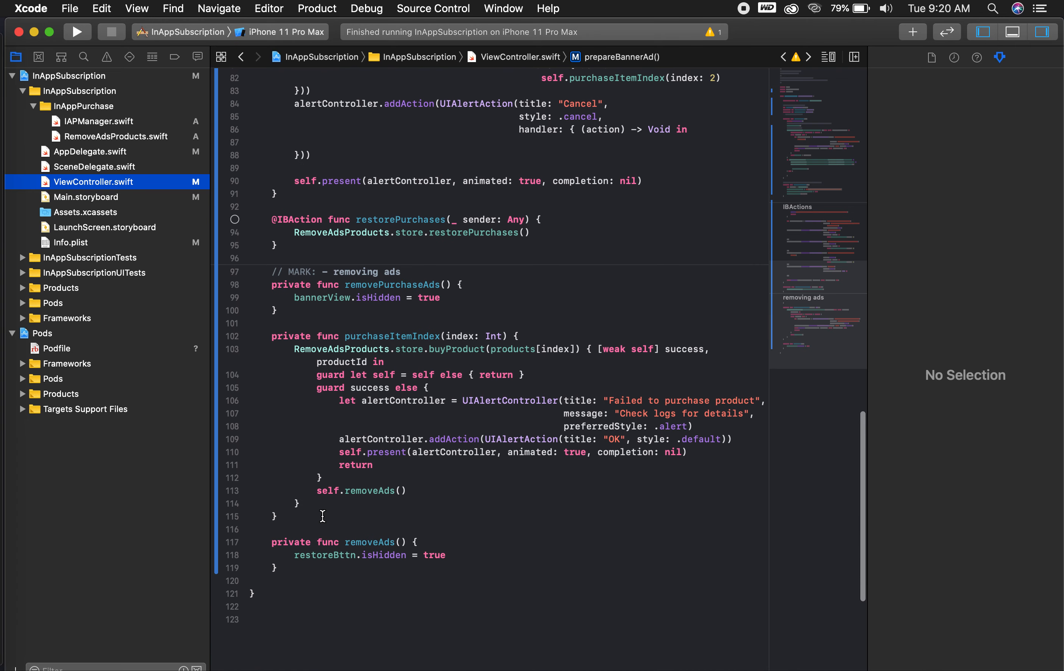
pyautogui.moveTo(351, 483)
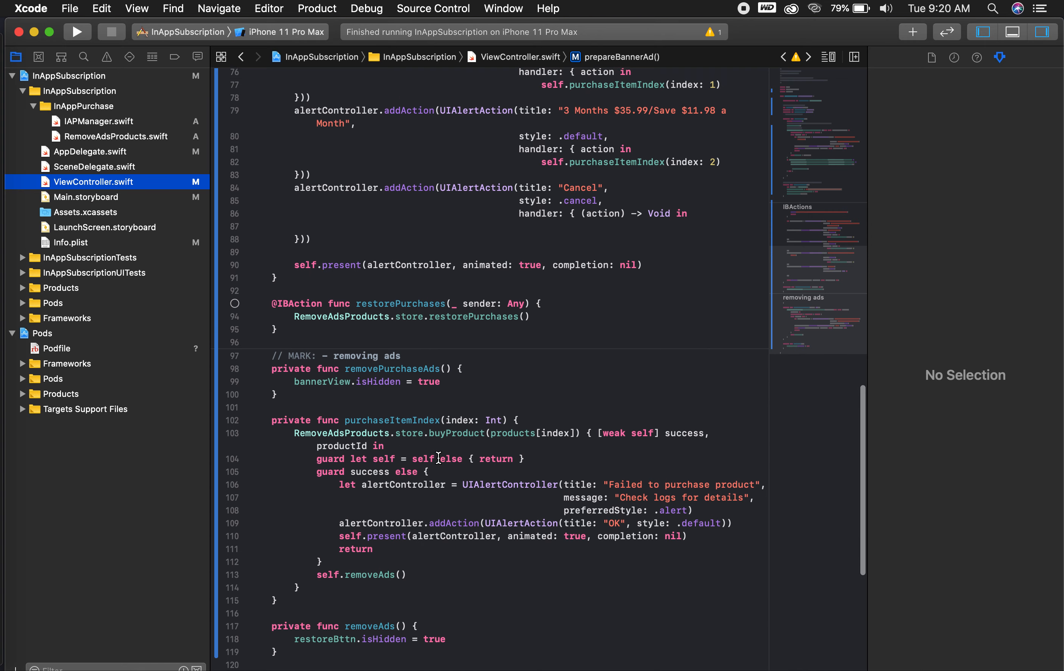
pyautogui.scroll(3)
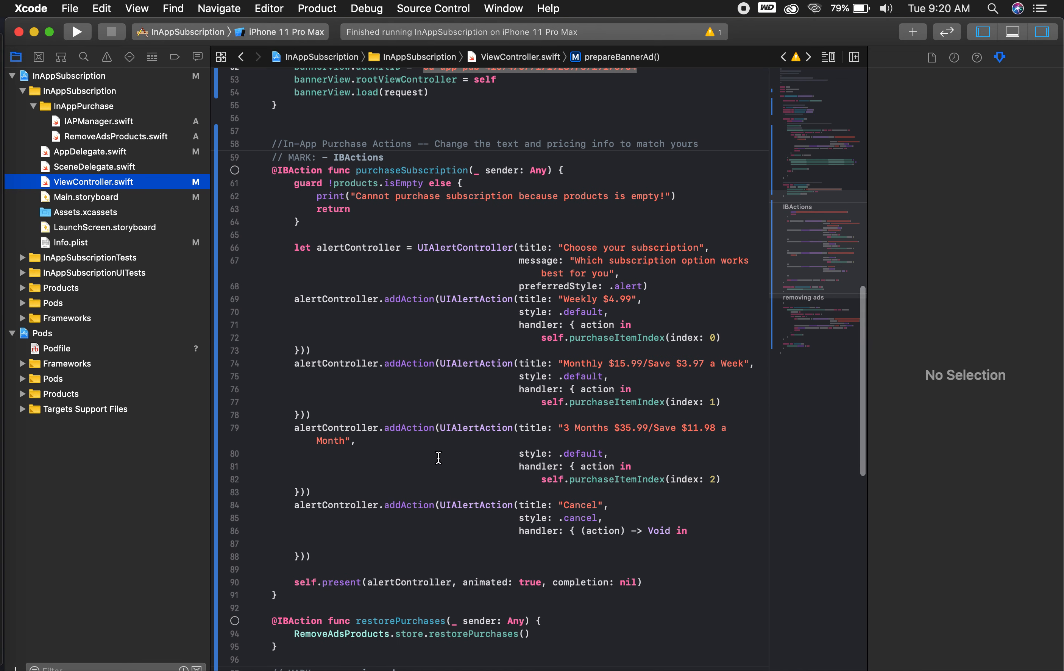